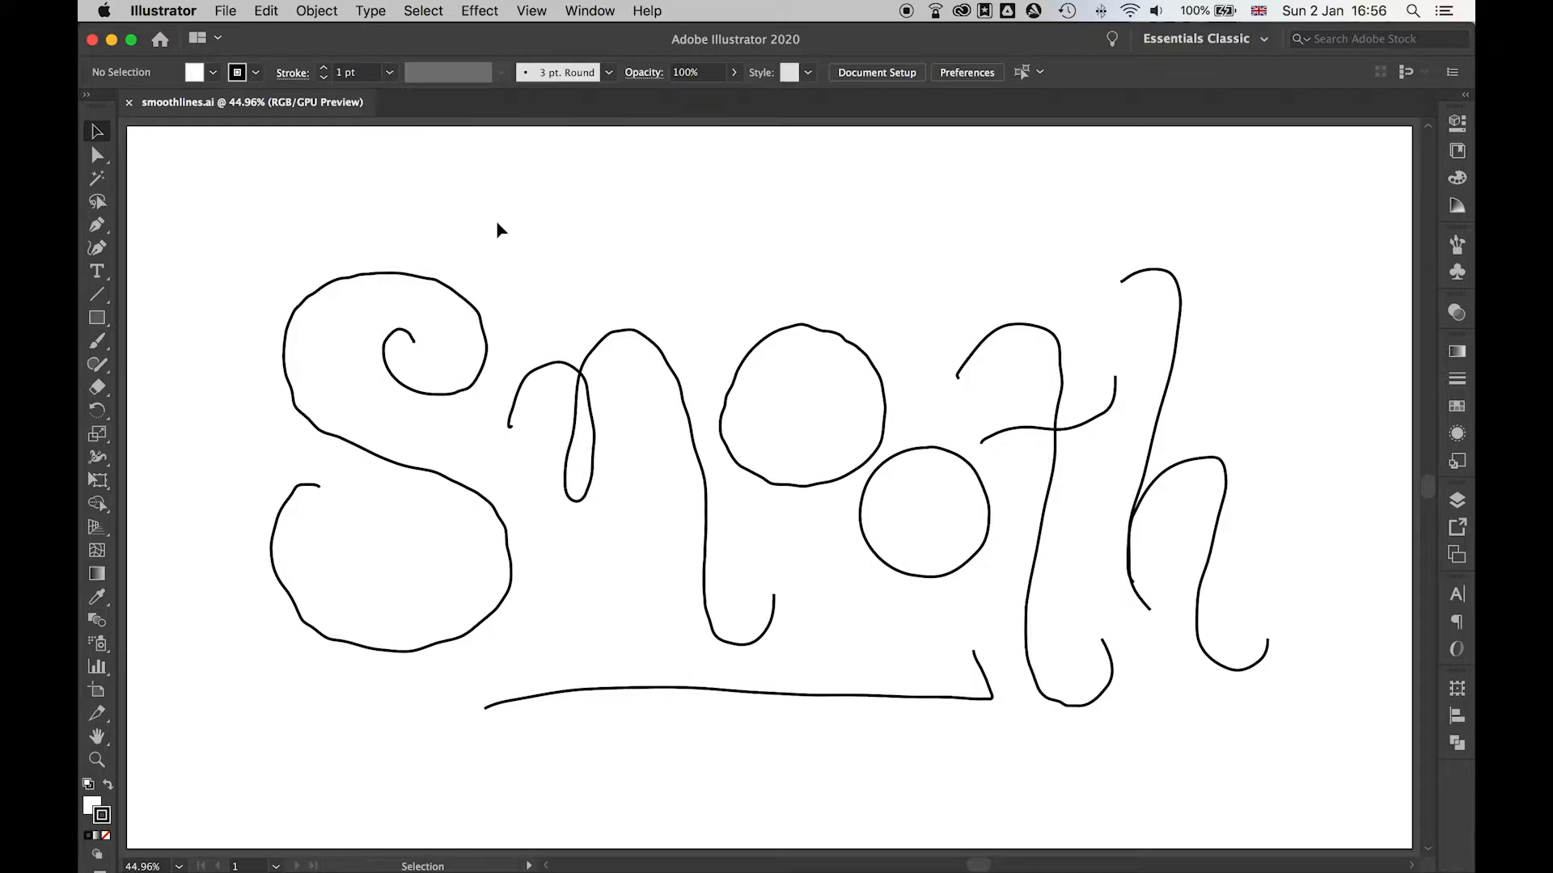
Draw a thin wavy curve above the lettering with the Pen Tool.
click(97, 225)
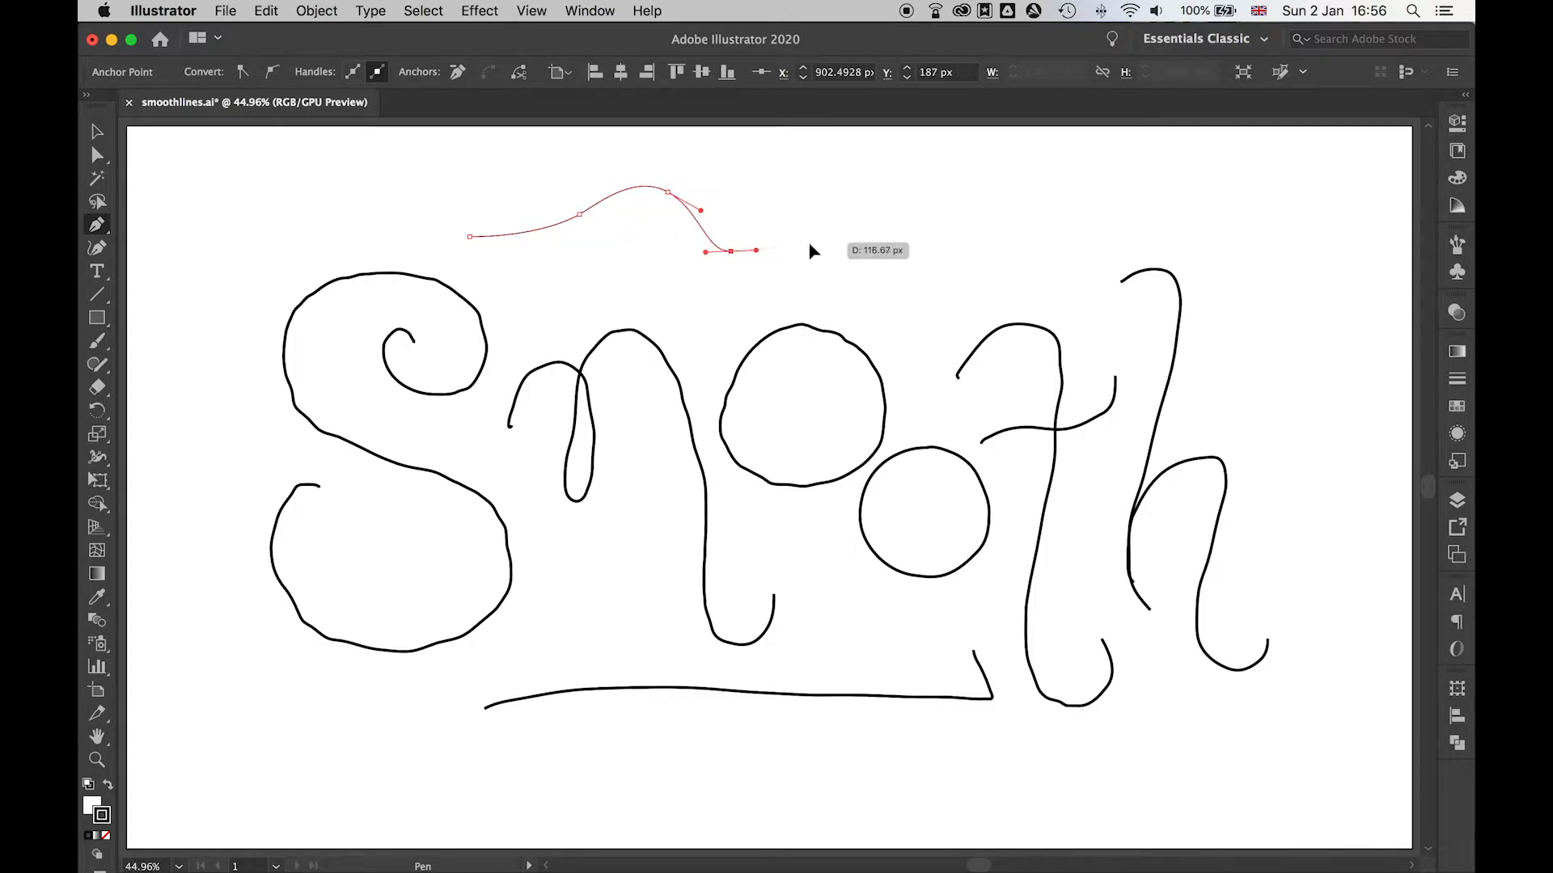
drag(757, 251, 802, 248)
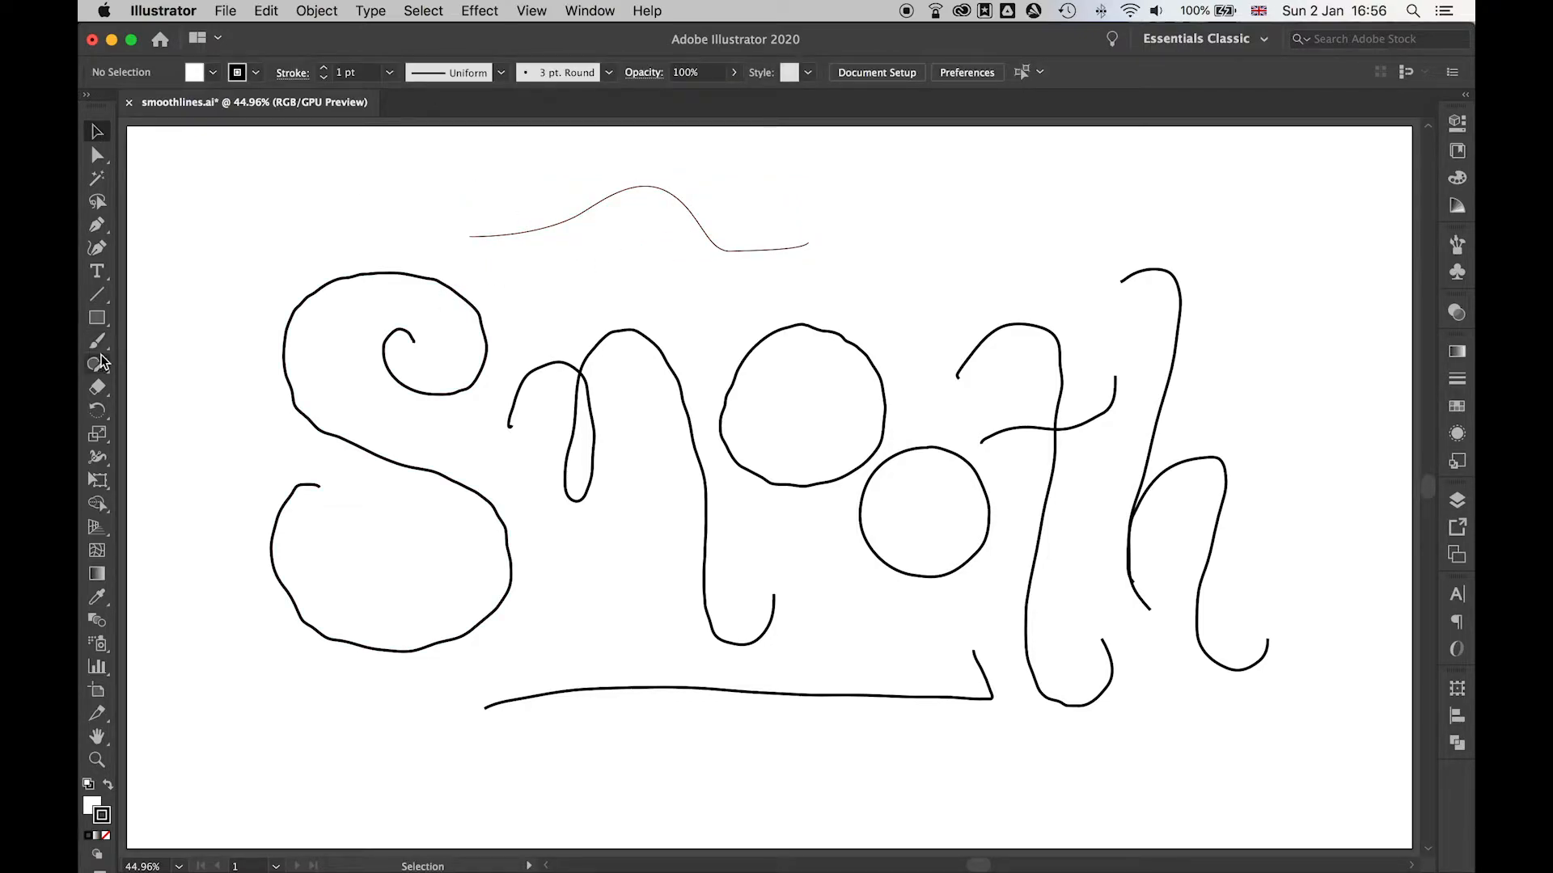
Smooth the wobbly S path with the Smooth Tool so it runs cleanly with fewer anchors.
click(97, 364)
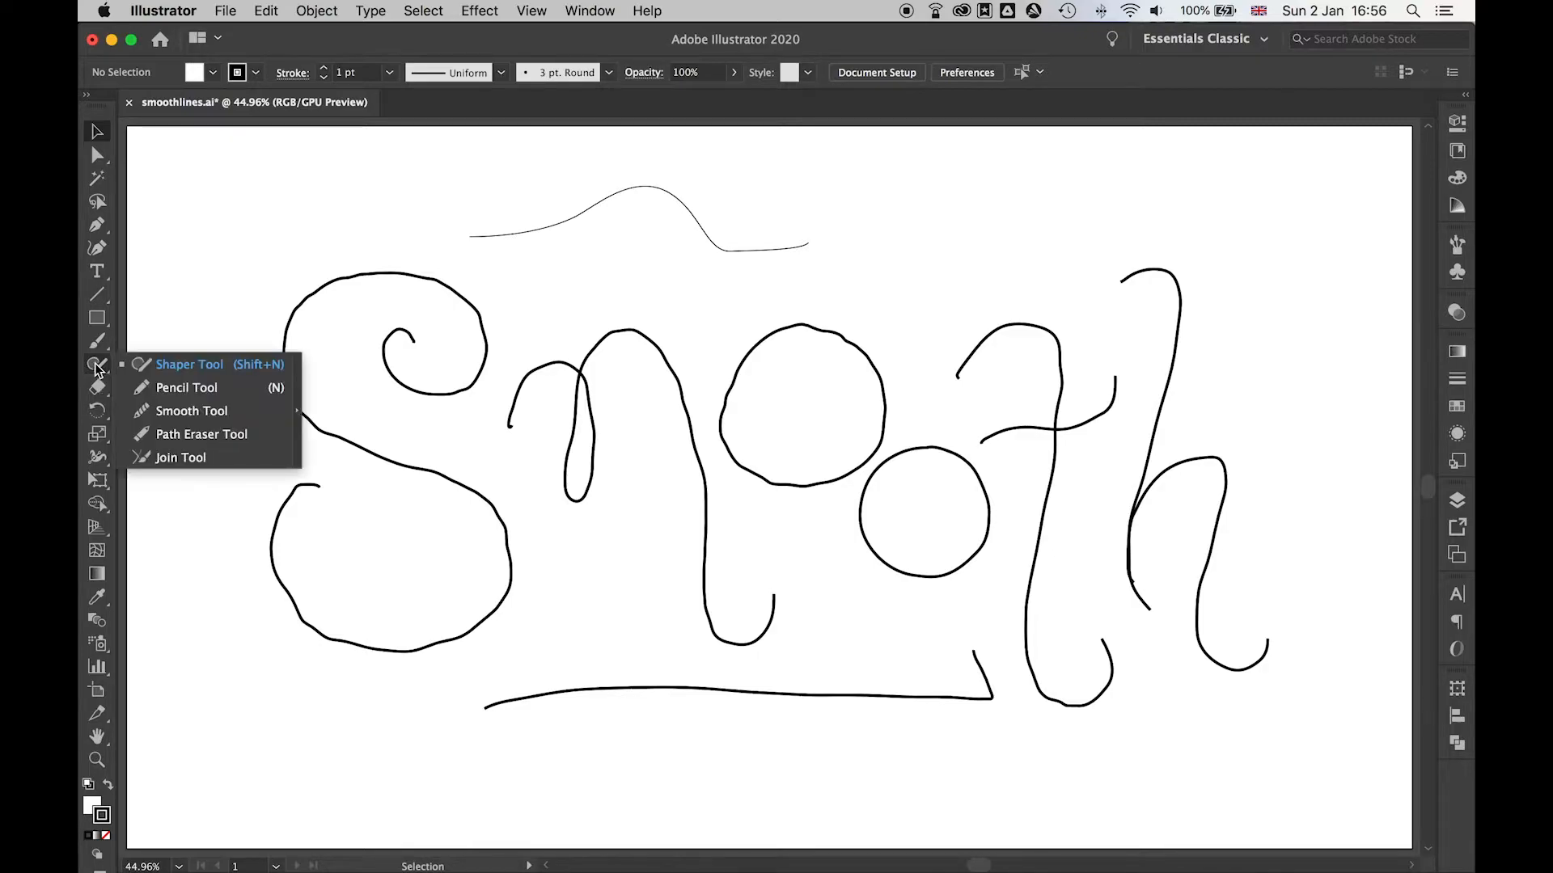
mouse_move(191, 411)
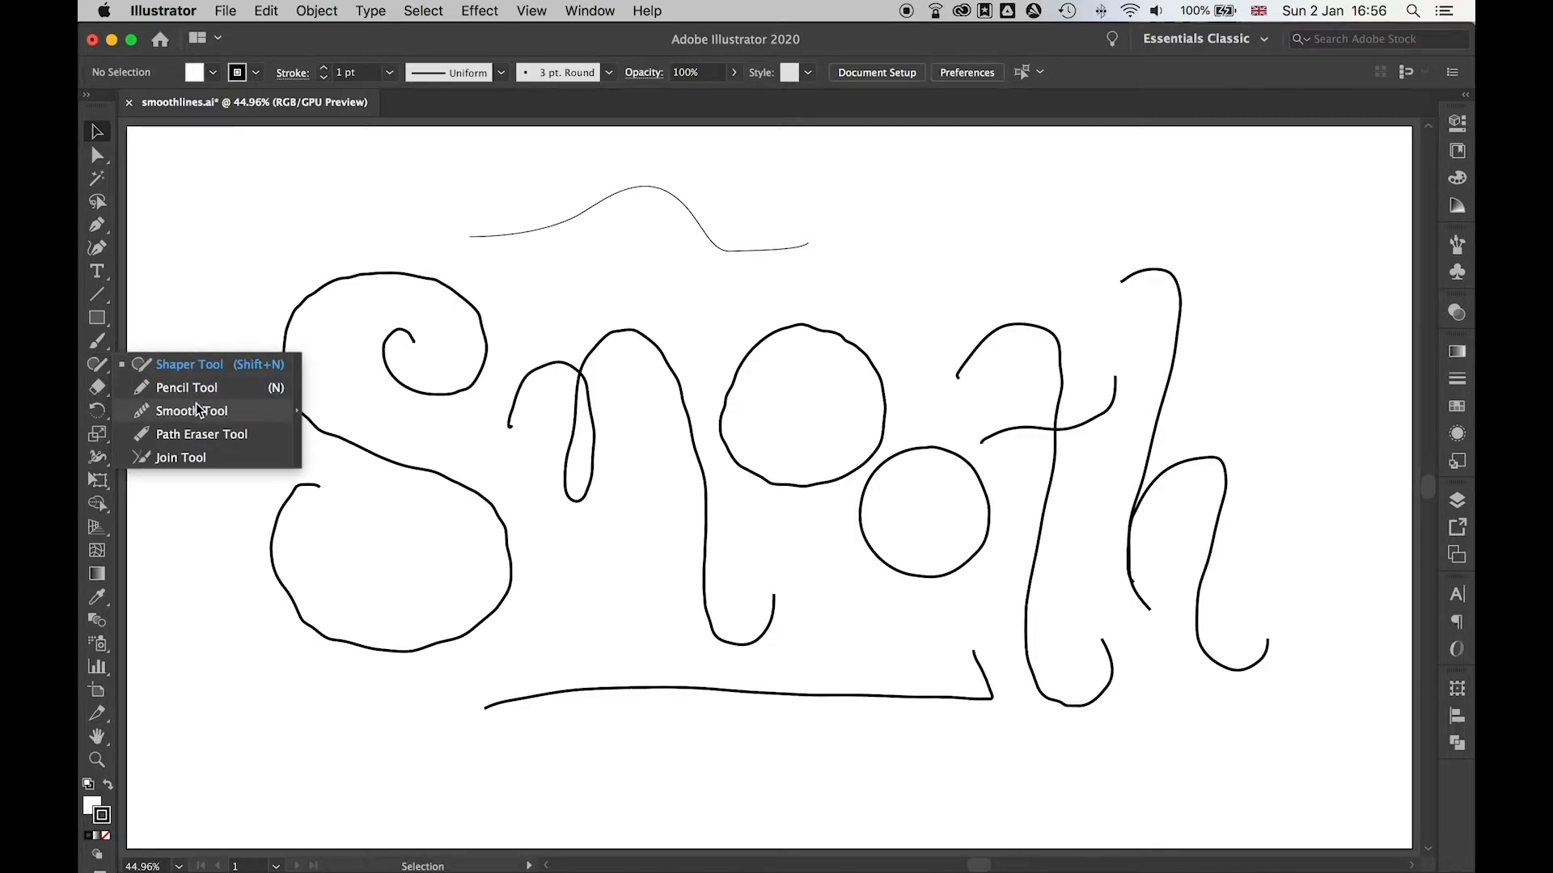
click(191, 409)
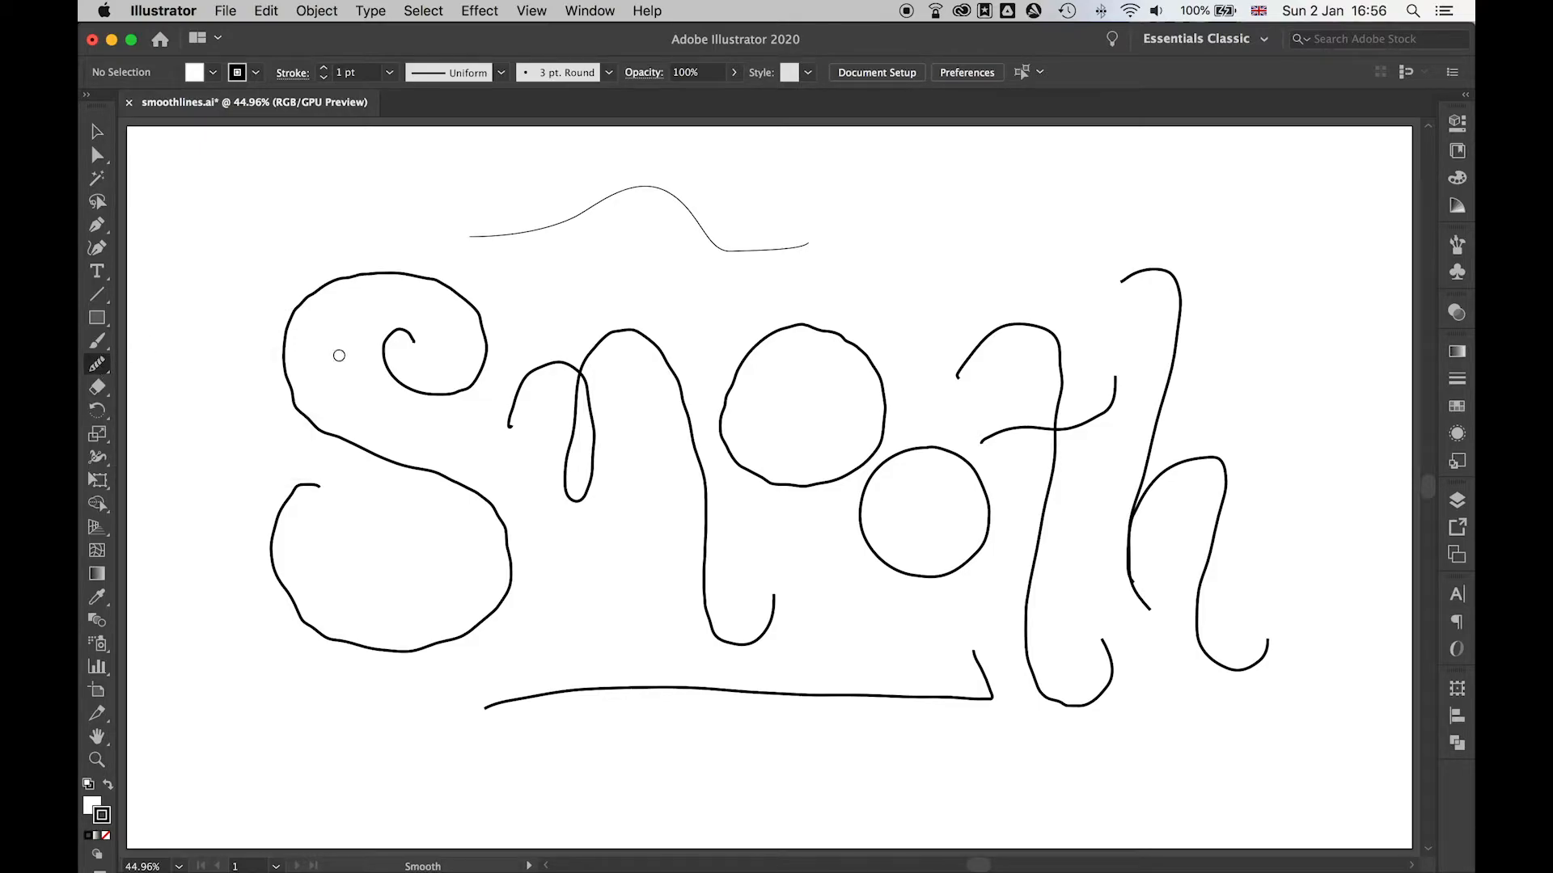
click(97, 131)
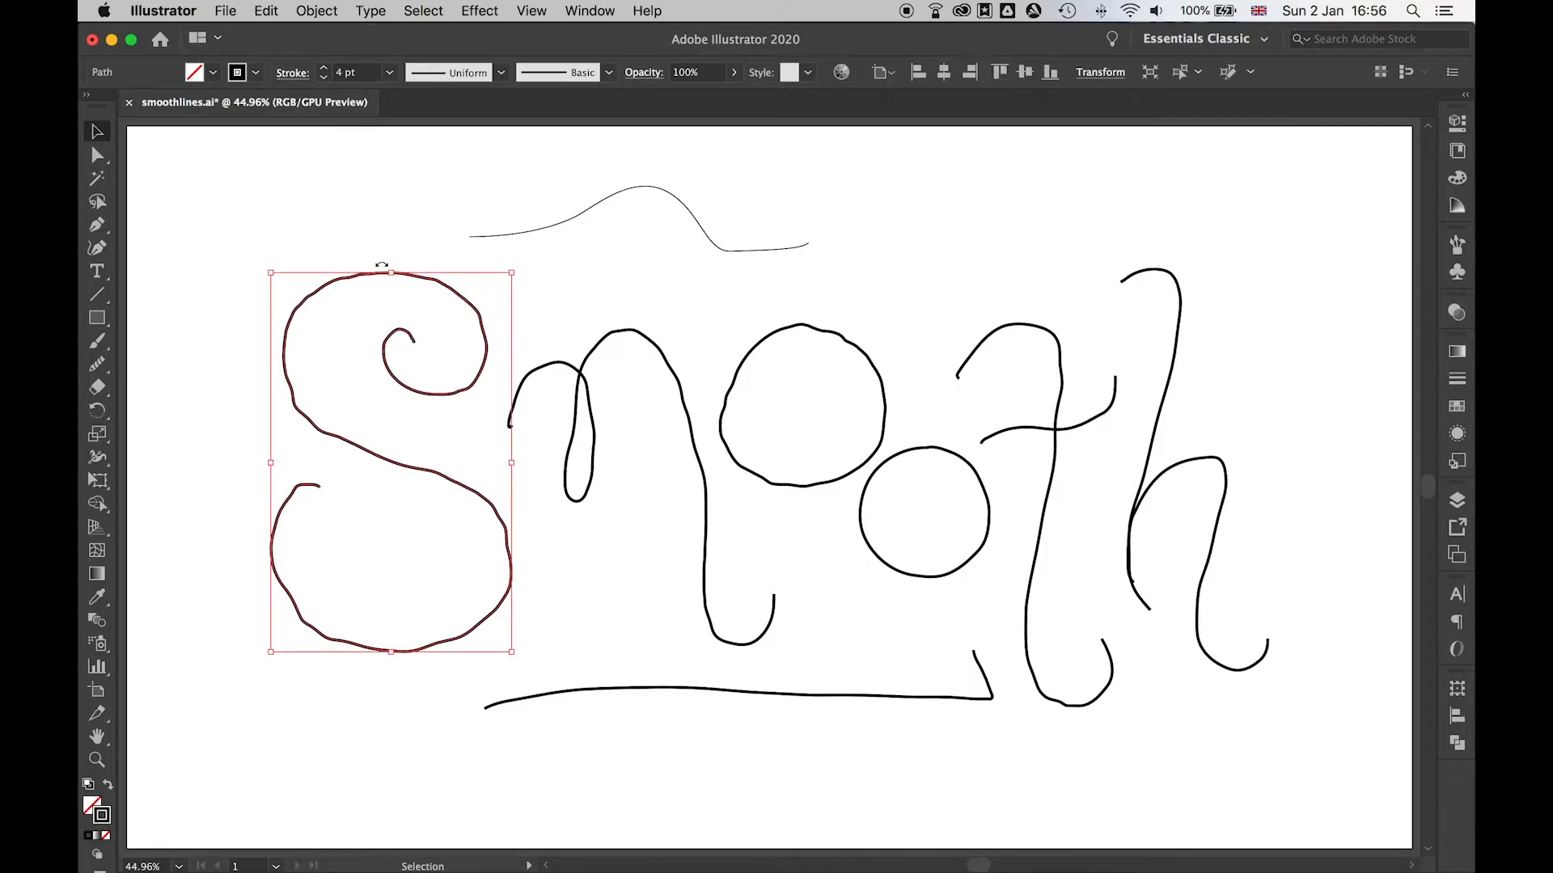
click(97, 366)
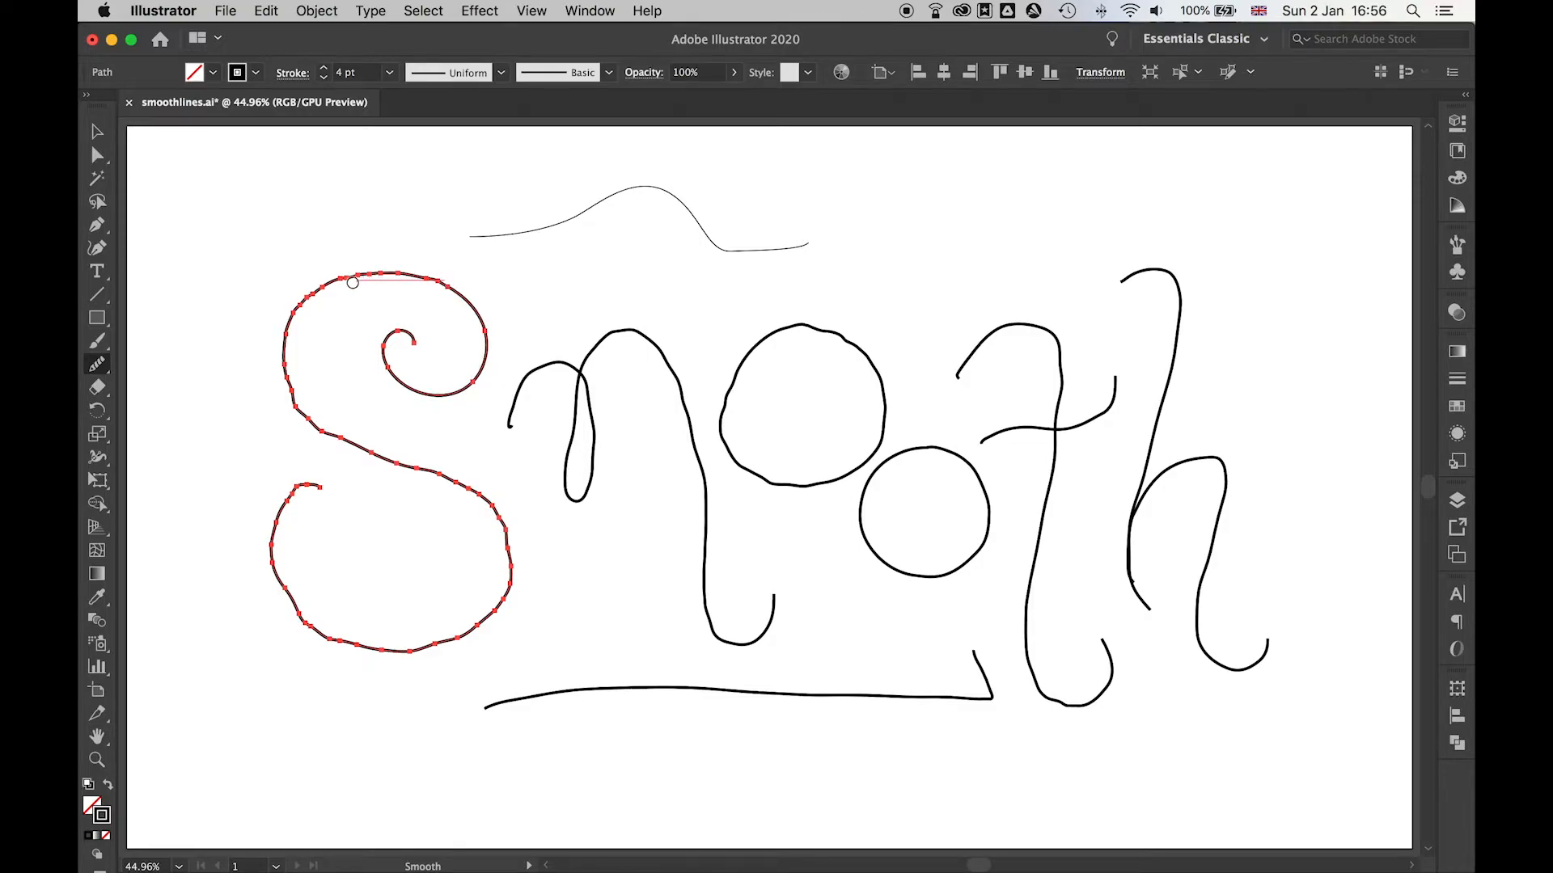
drag(351, 281, 338, 461)
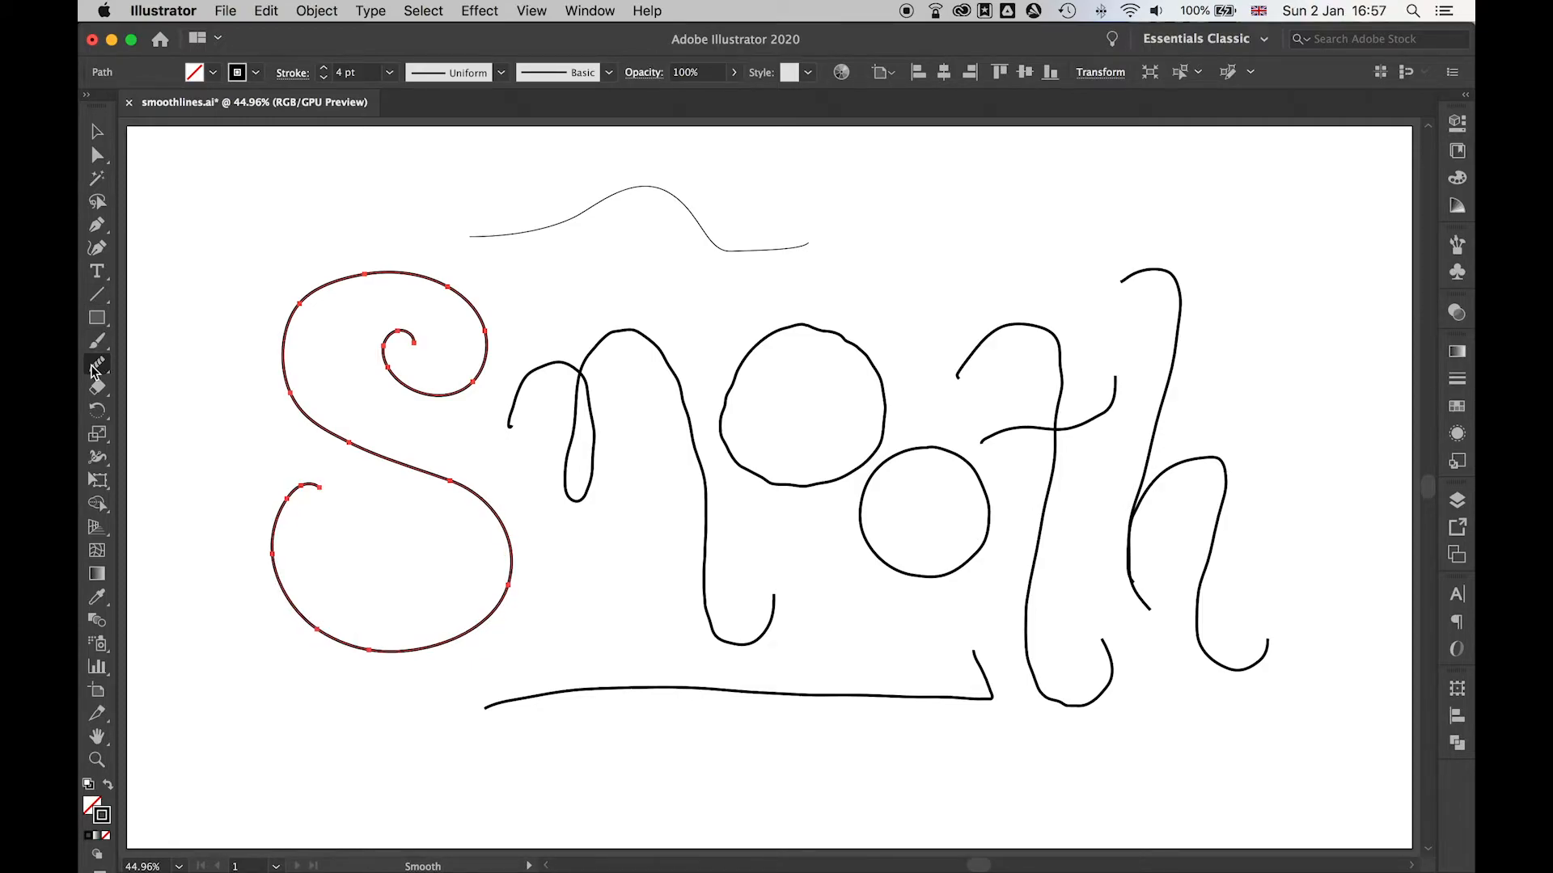
Set the Smooth Tool Fidelity slider to the middle between Accurate and Smooth.
double_click(97, 363)
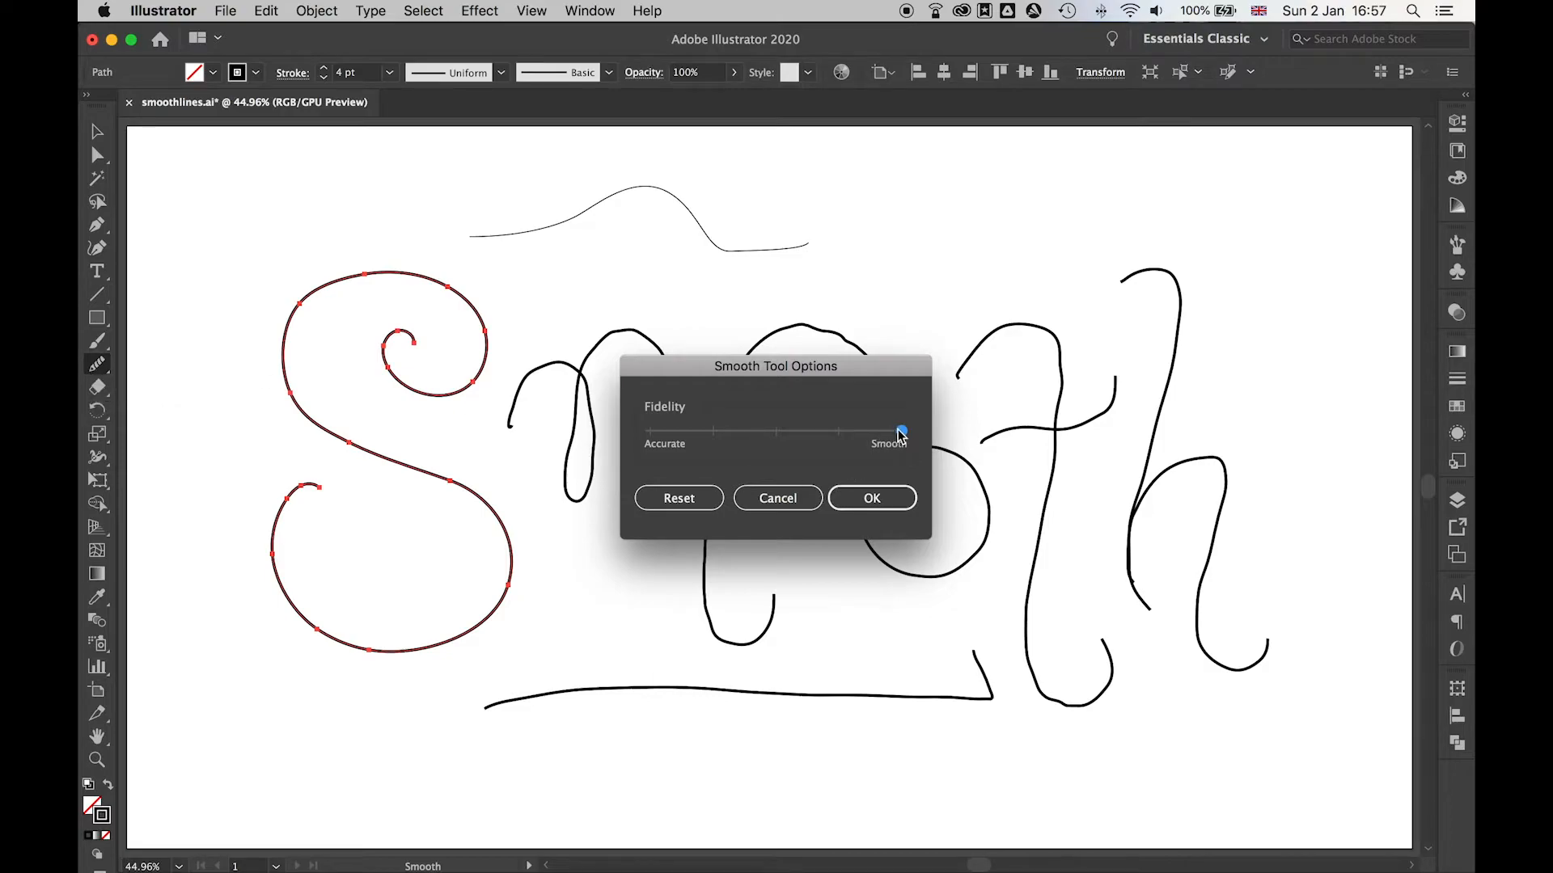
drag(899, 430, 713, 431)
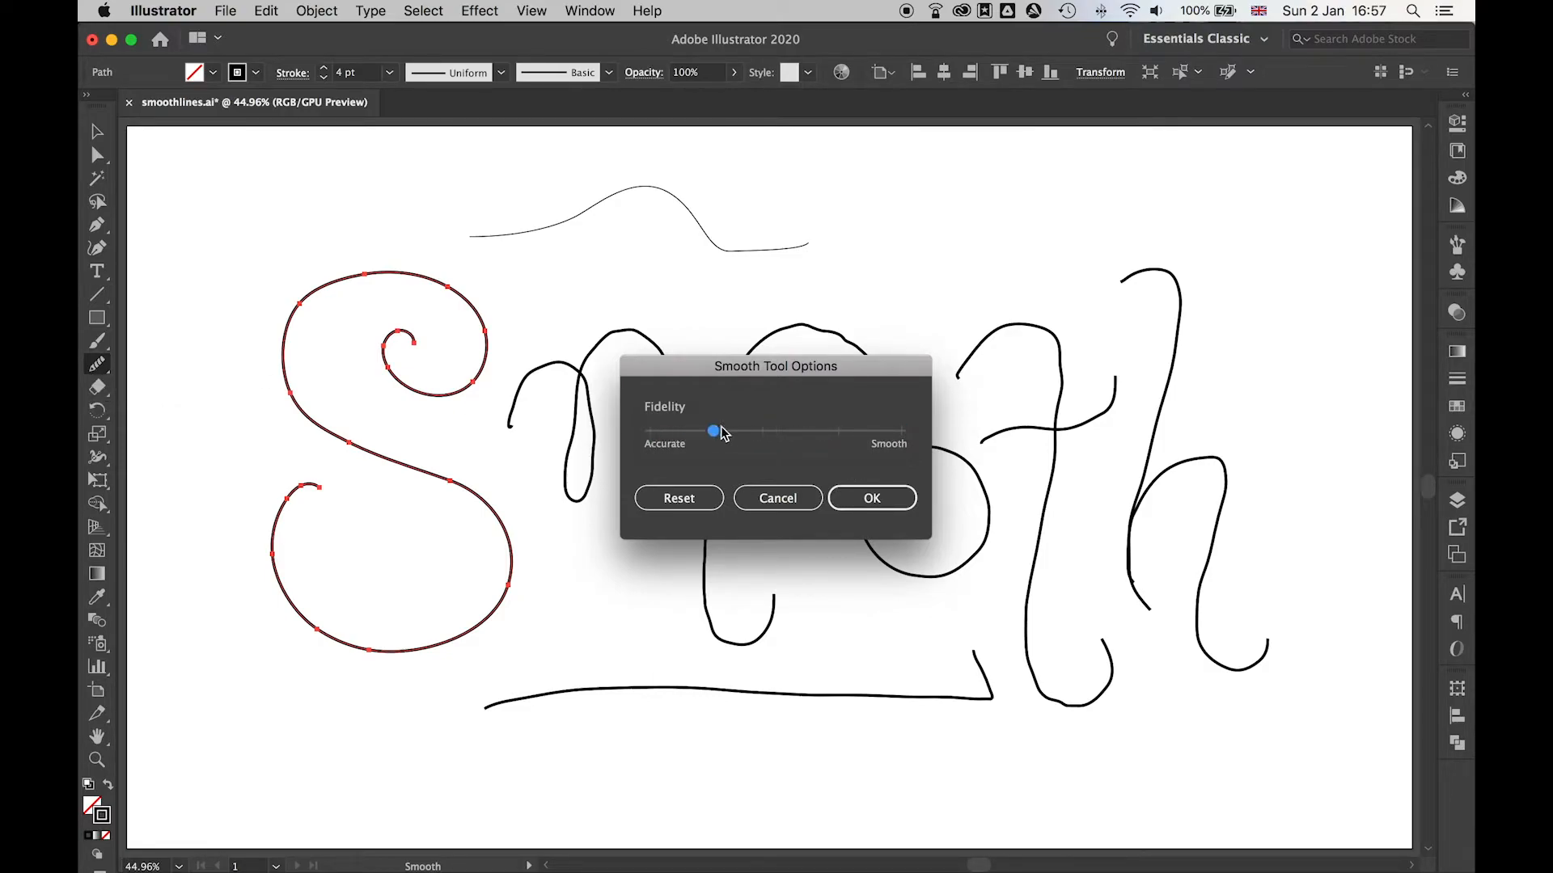
drag(714, 430, 899, 430)
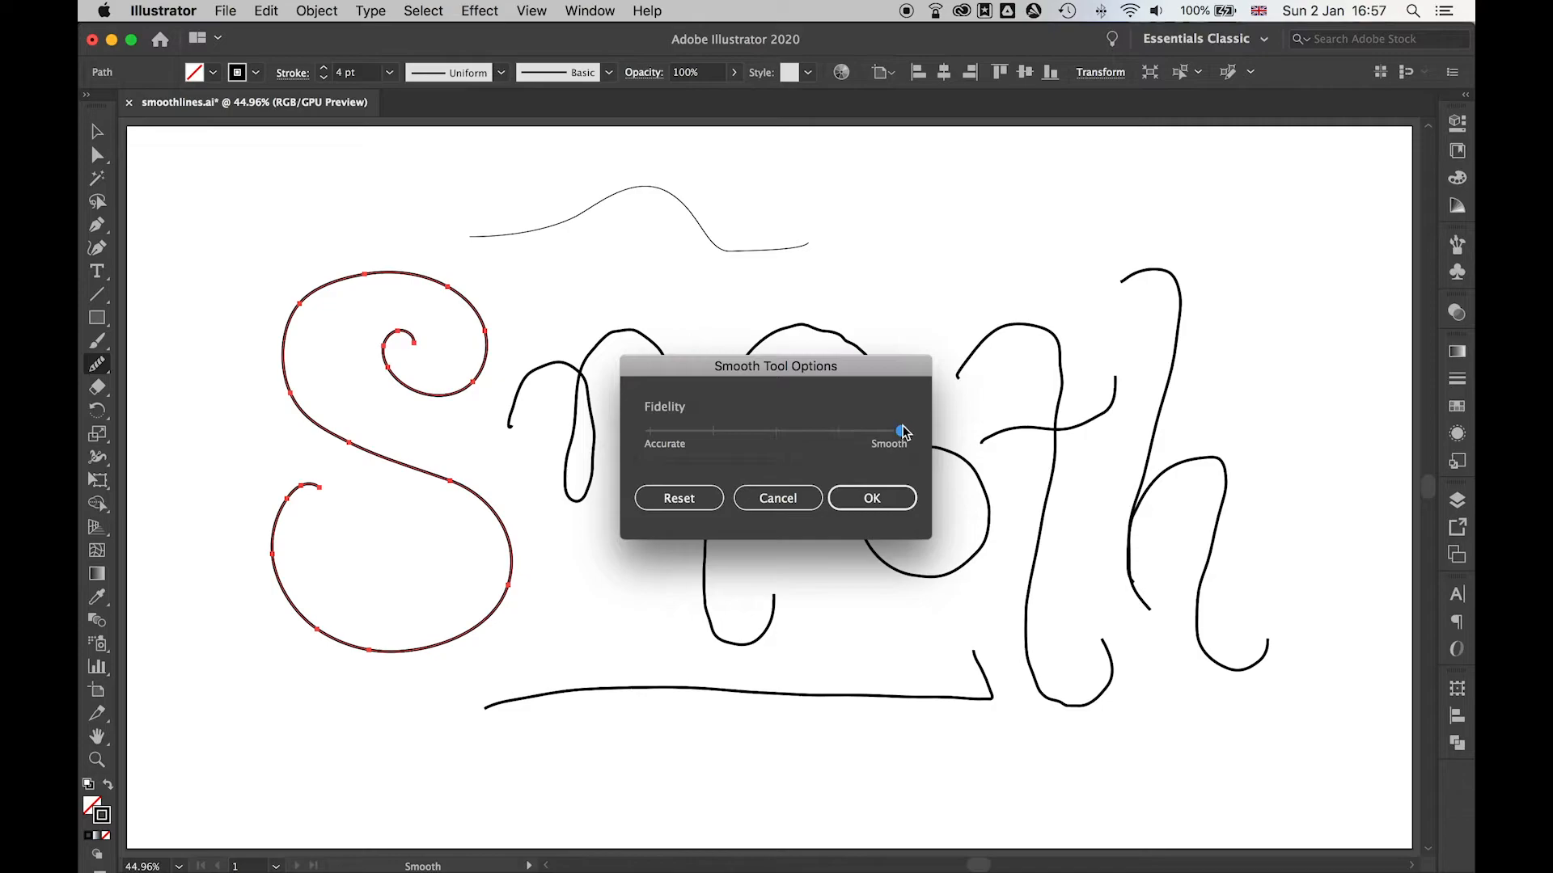
drag(899, 430, 777, 430)
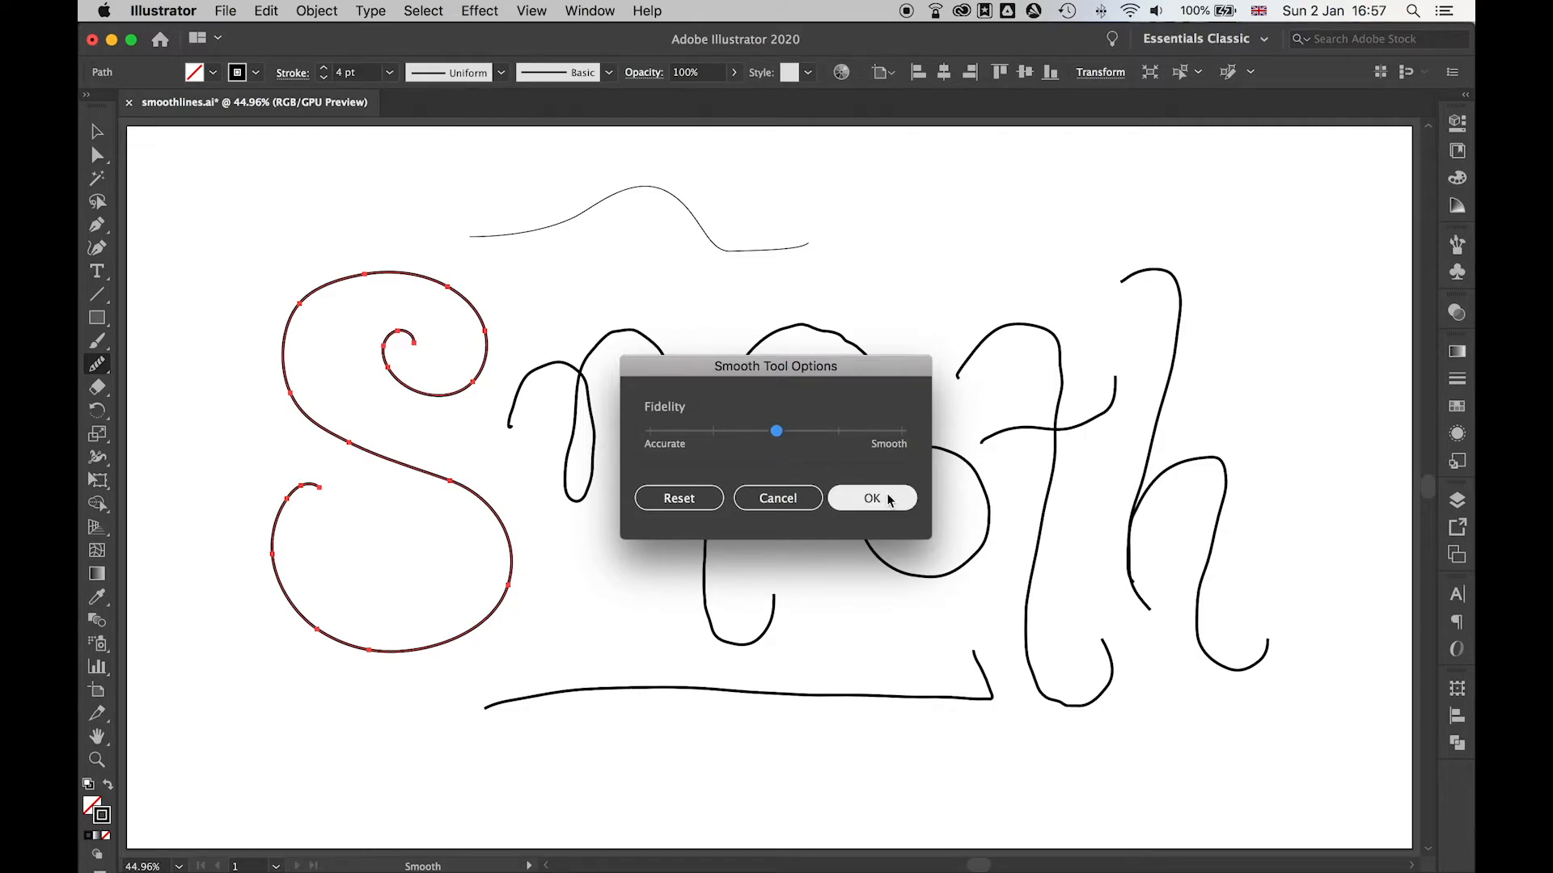
click(870, 498)
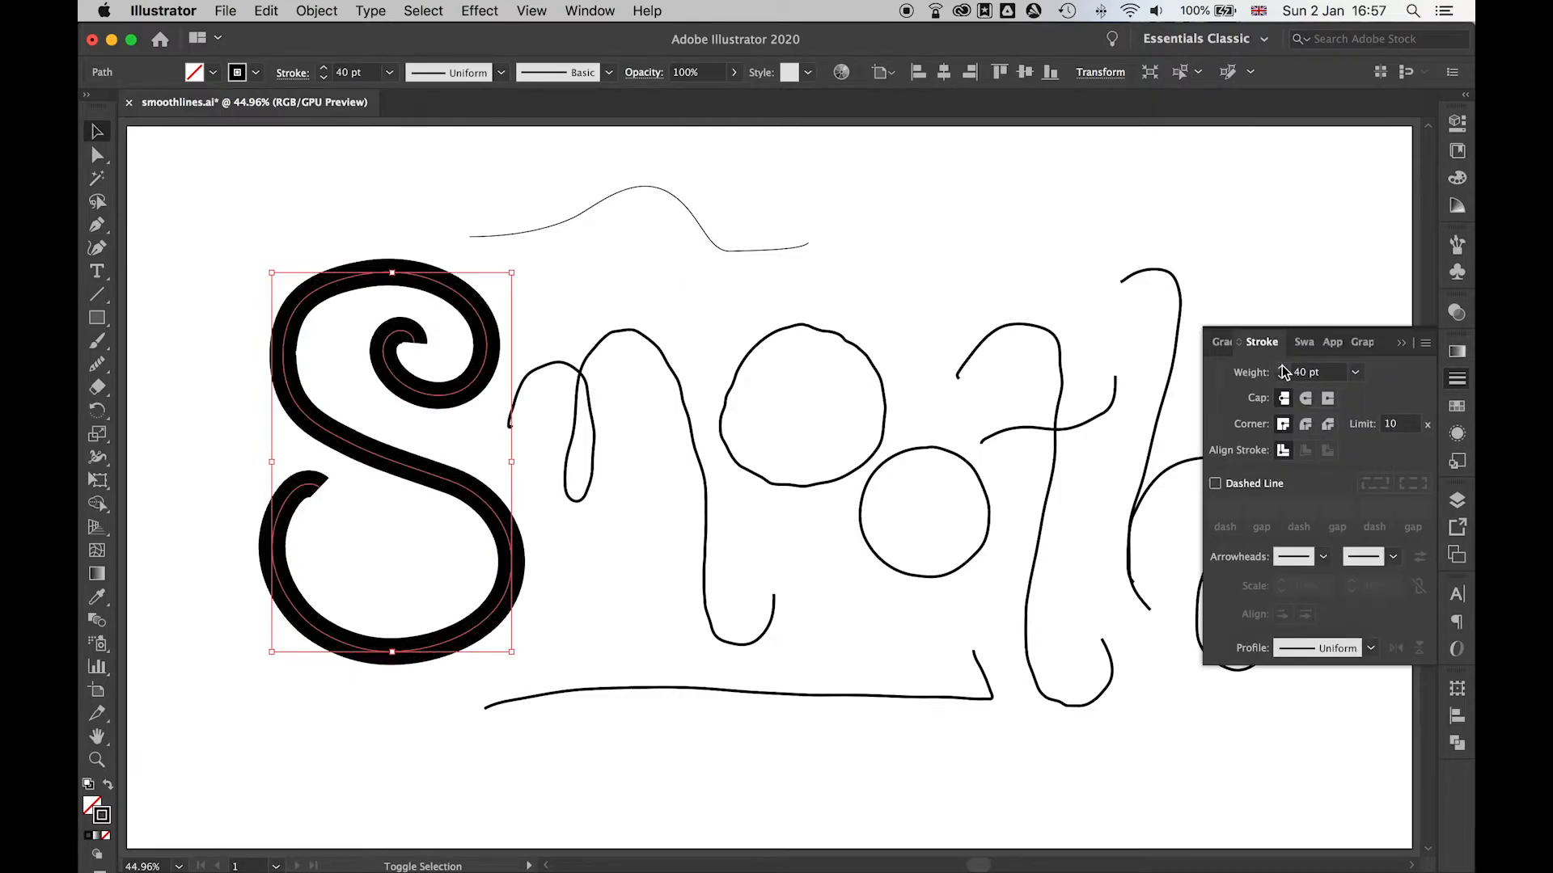
Give the selected S a 40 pt stroke weight.
click(1370, 649)
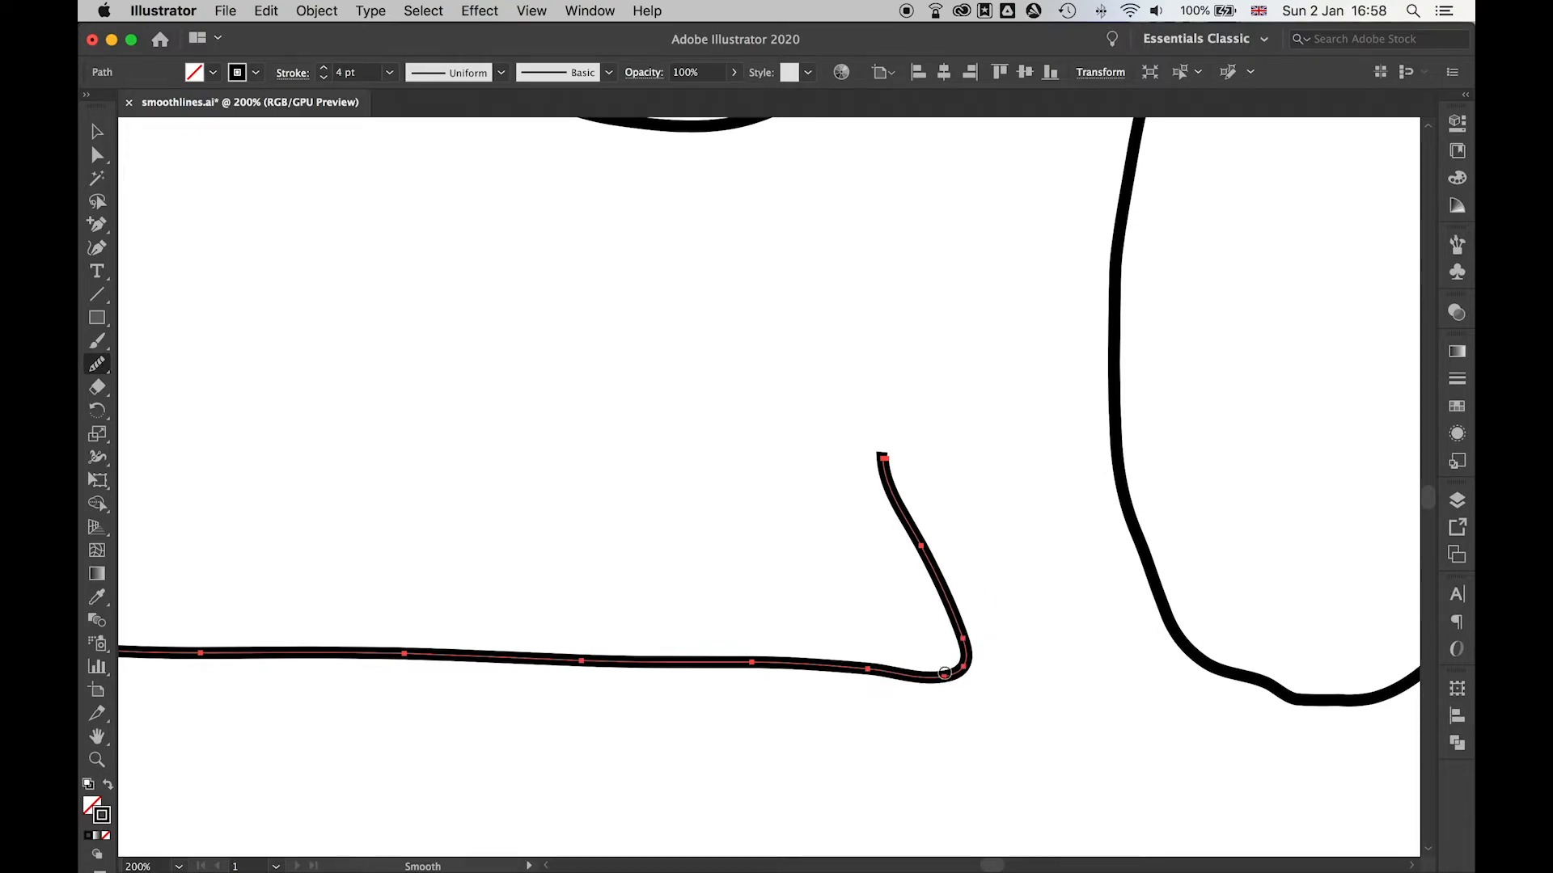
Smooth the underline's hooked bend and drag its anchor point lower with Direct Selection.
drag(943, 671, 910, 678)
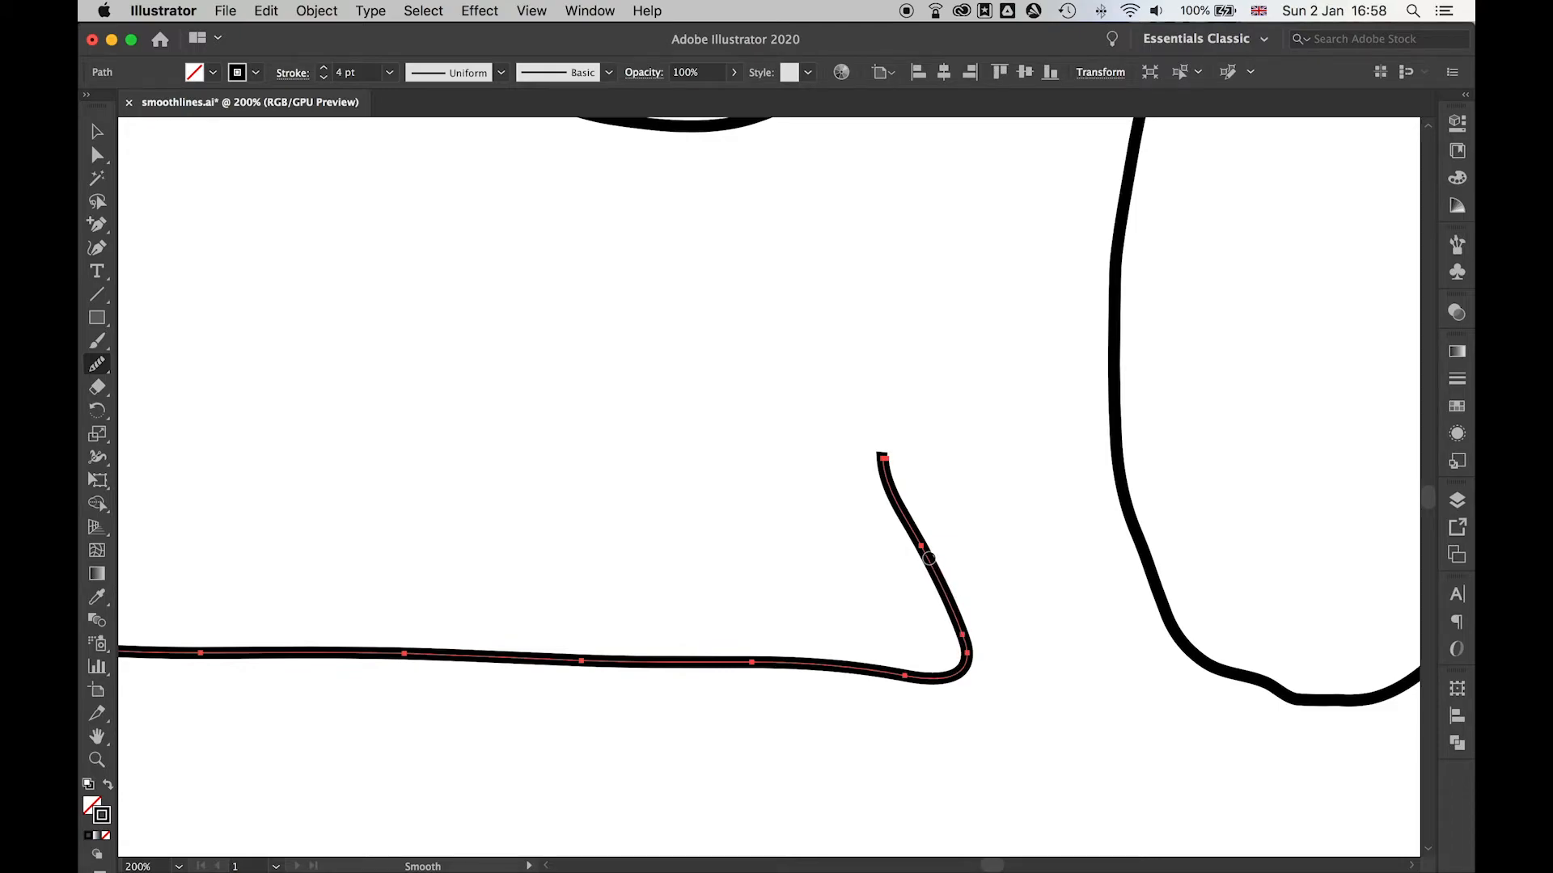
mouse_move(349, 498)
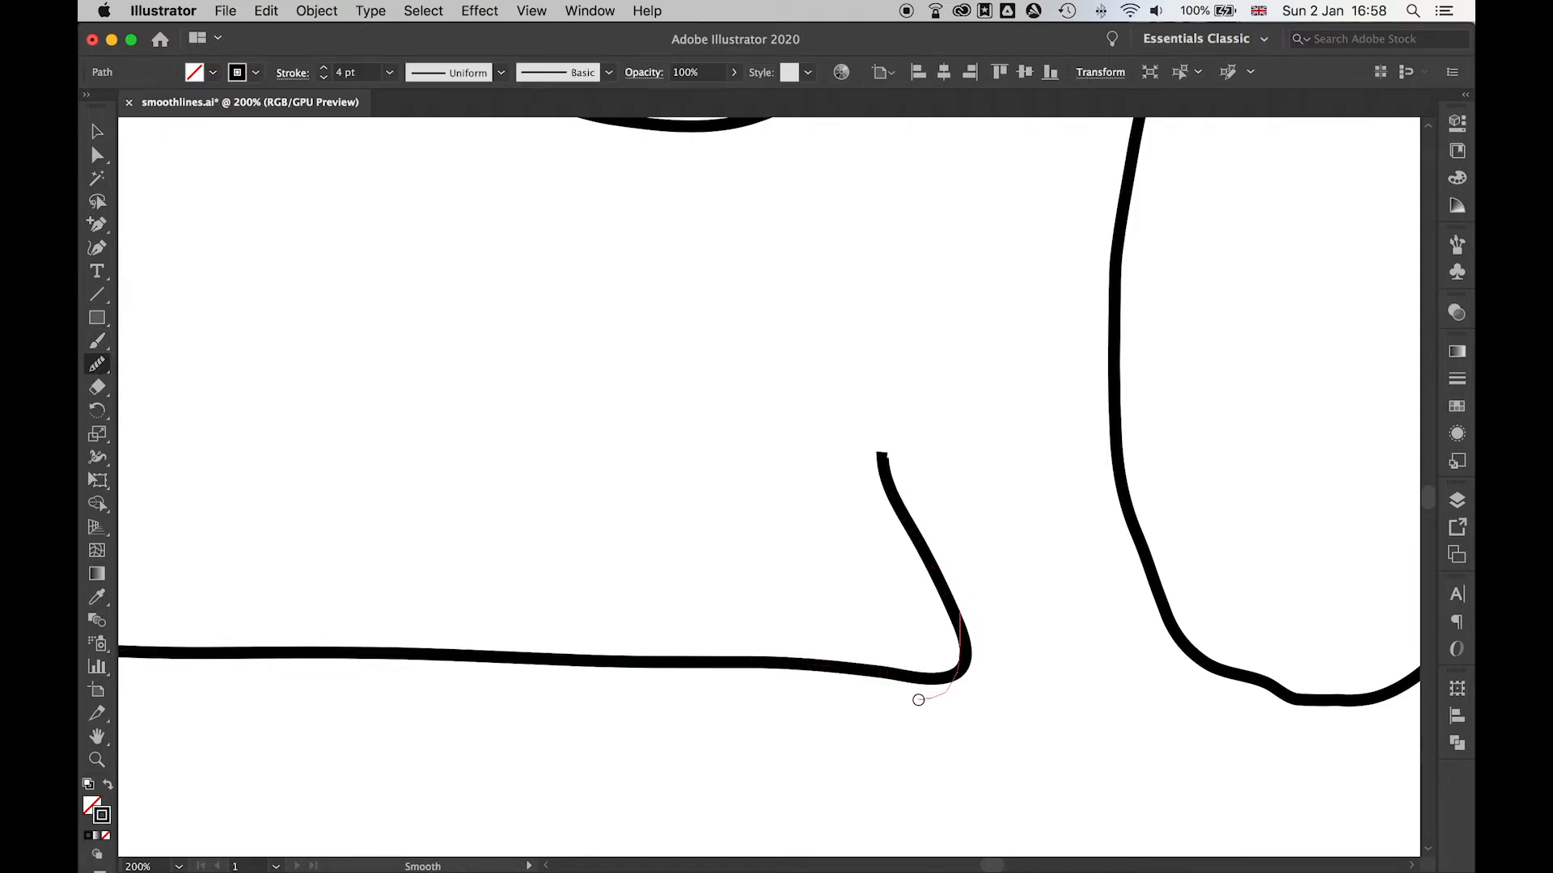
click(97, 131)
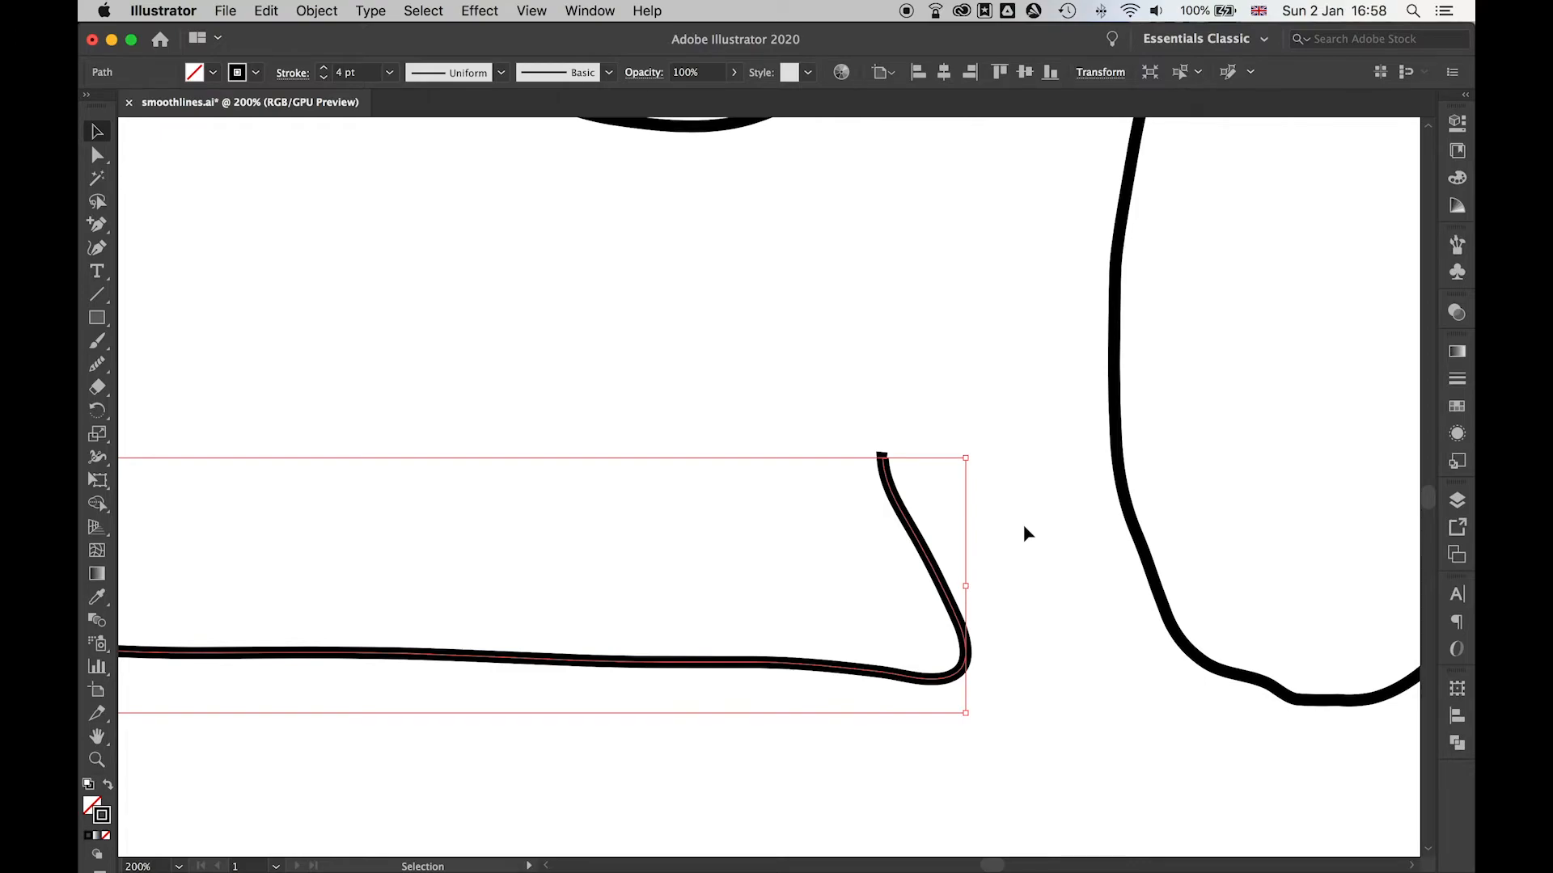
click(97, 155)
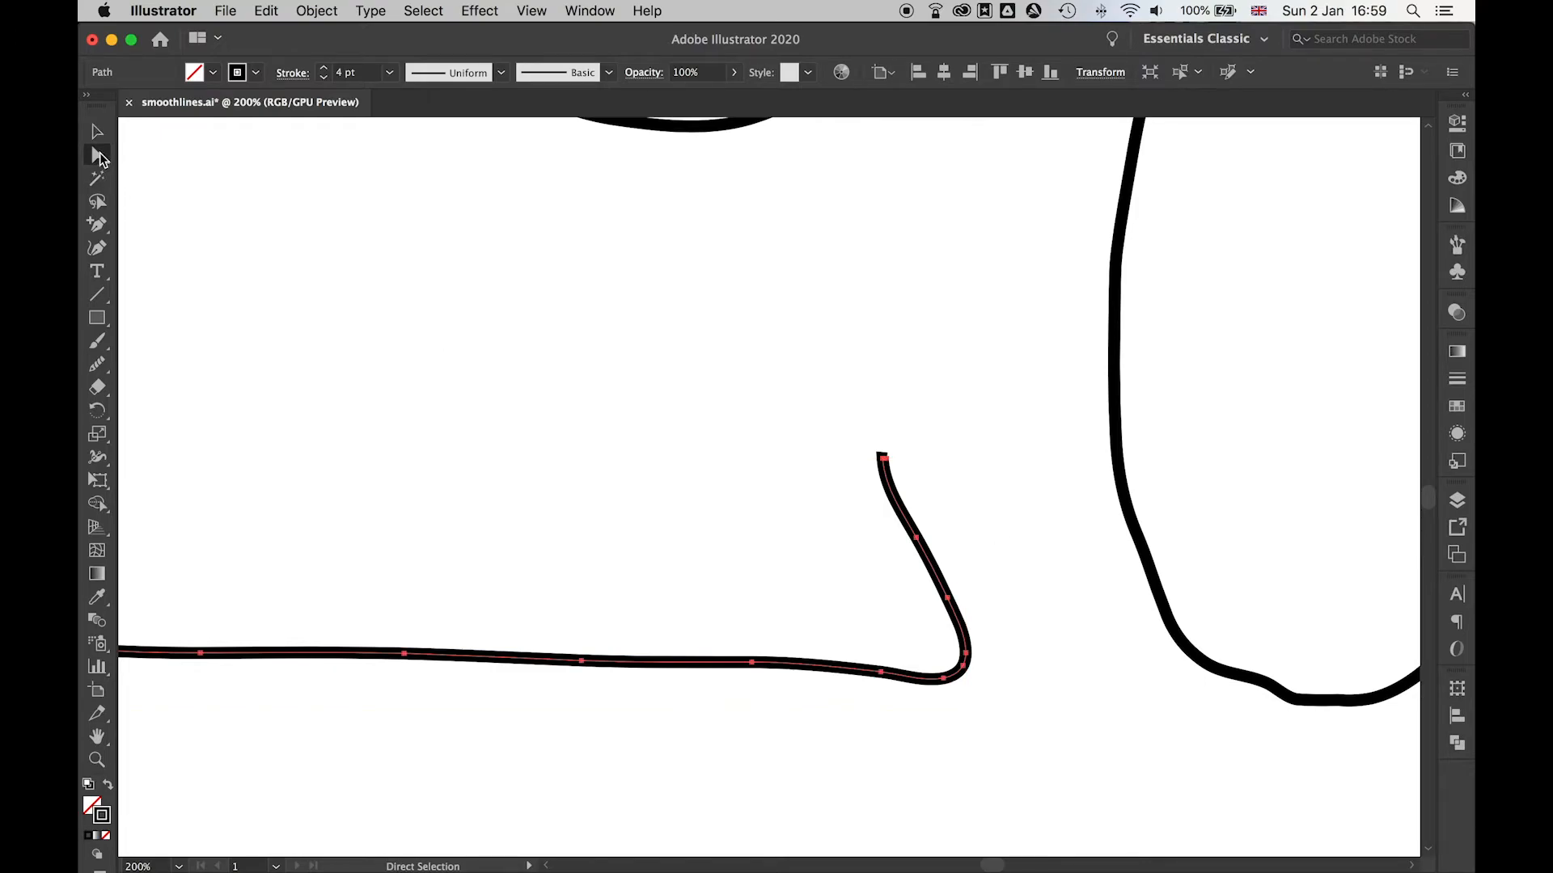
drag(961, 672, 885, 690)
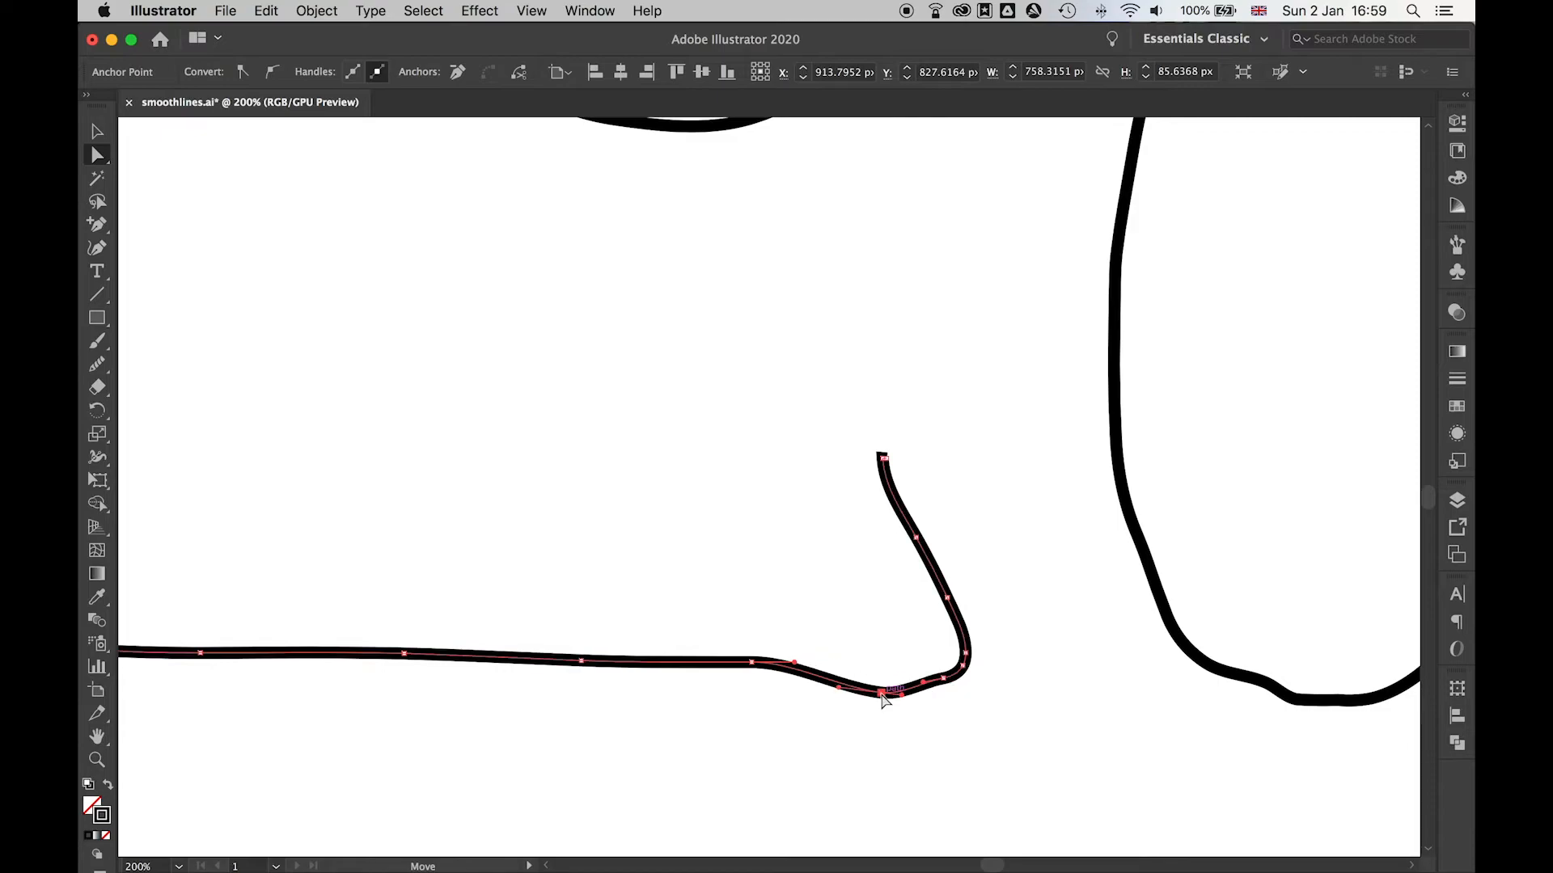